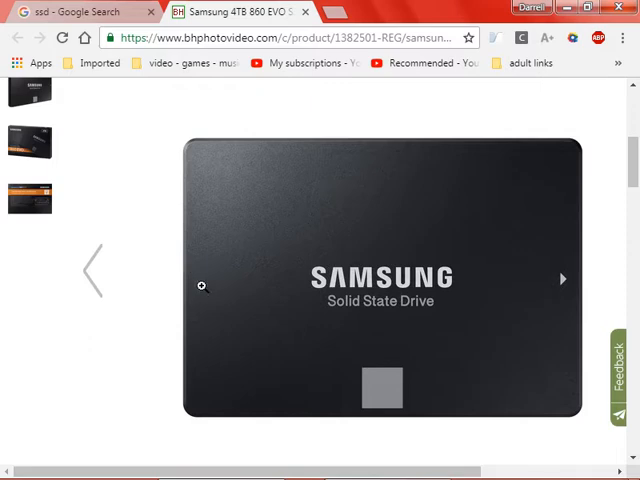
mouse_move(210, 276)
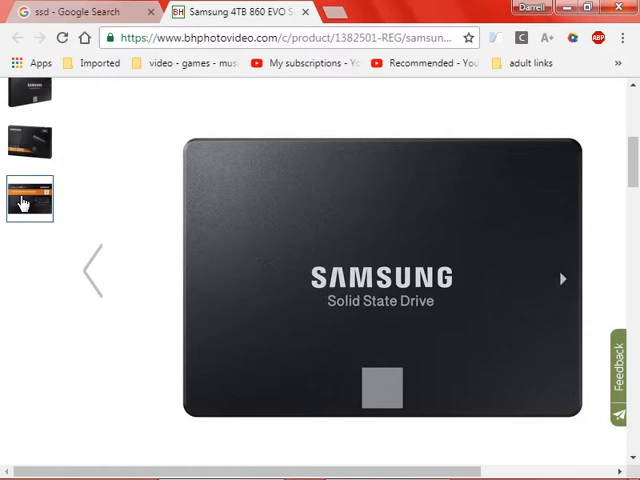
Step: Browse the Samsung 4TB 860 EVO SSD product photos on the B&H page
left_click(30, 142)
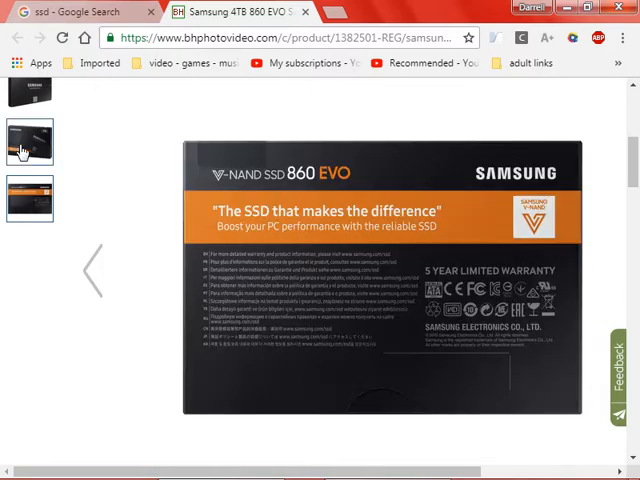
left_click(28, 164)
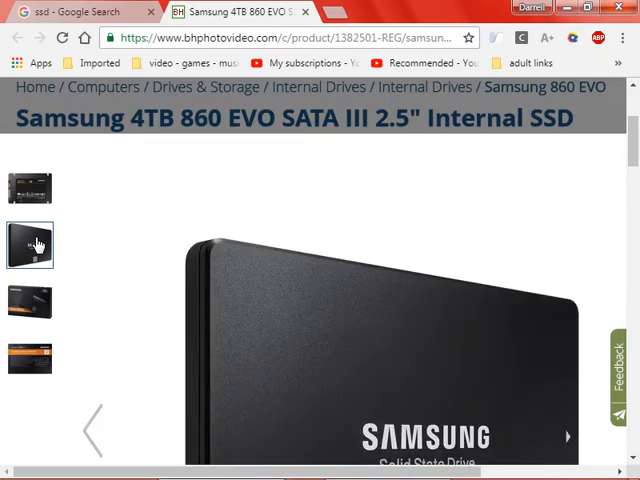
mouse_move(132, 324)
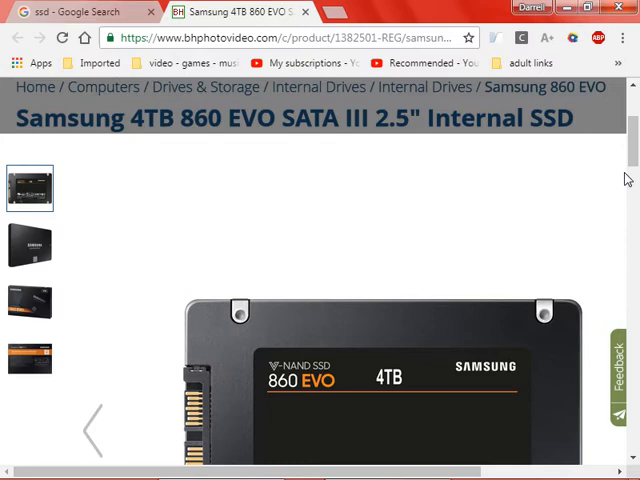
scroll("down", 3)
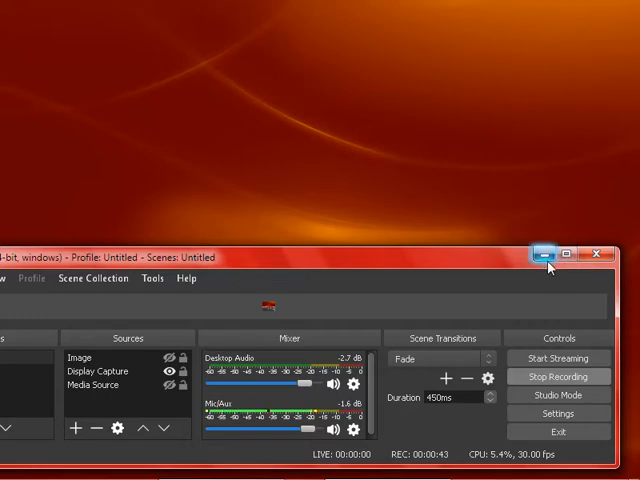
Step: Minimize Chrome, show the Computer view, and bring up actions for Local Disk (C:)
left_click(12, 468)
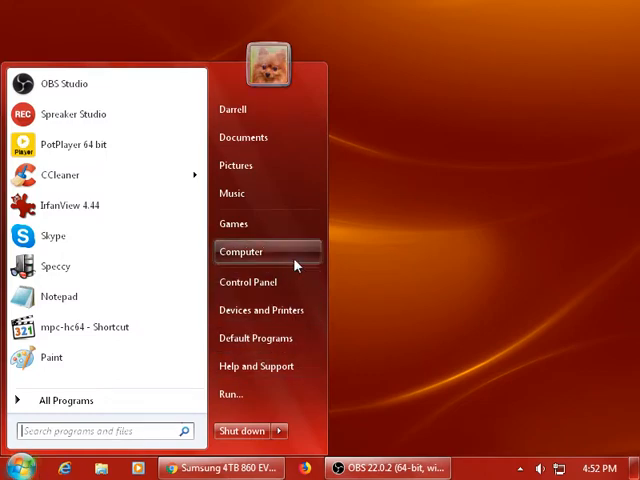
left_click(240, 252)
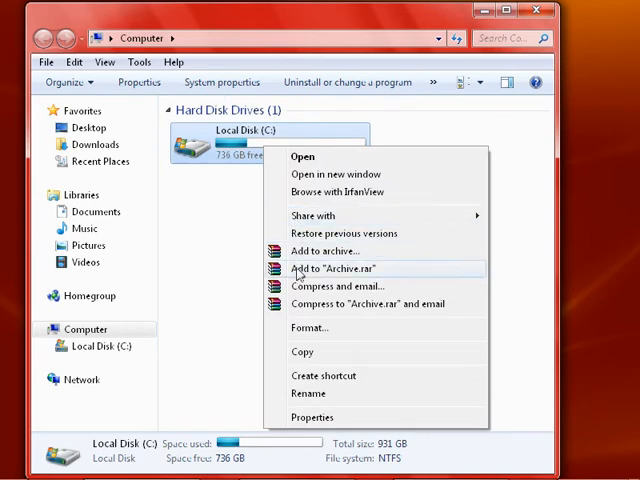
left_click(312, 416)
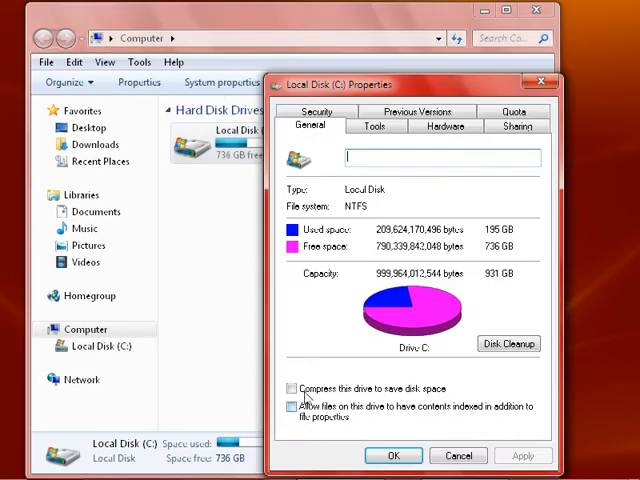
Step: From the C: drive's Tools tab, launch Disk Defragmenter (last run 10/16/2018, 0% fragmented)
left_click(376, 126)
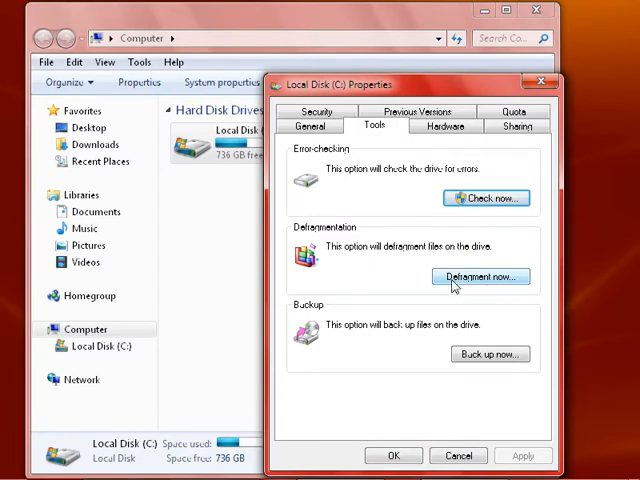
left_click(480, 276)
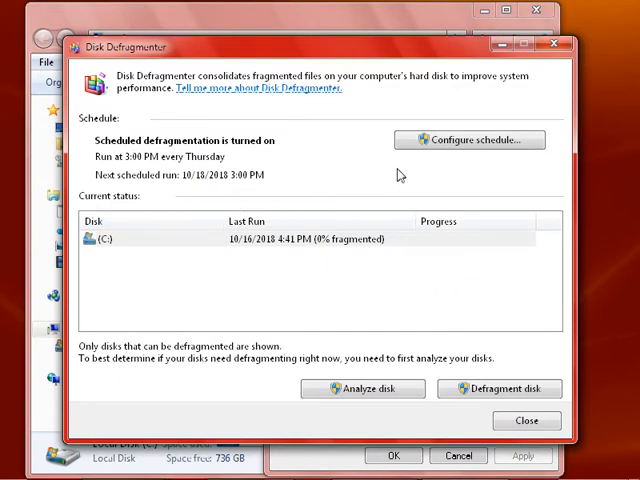
left_click(468, 140)
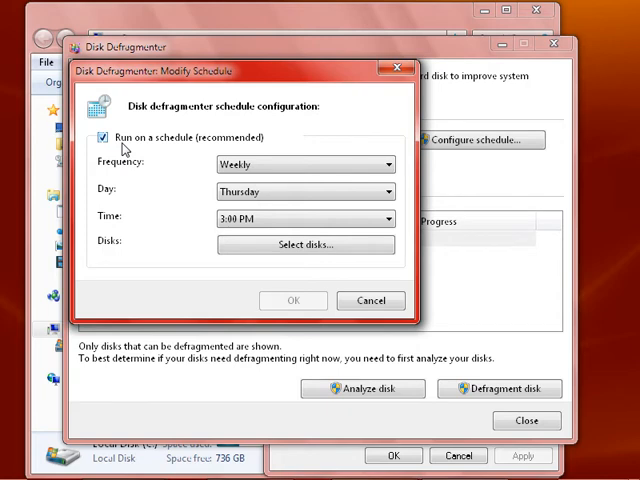
mouse_move(150, 150)
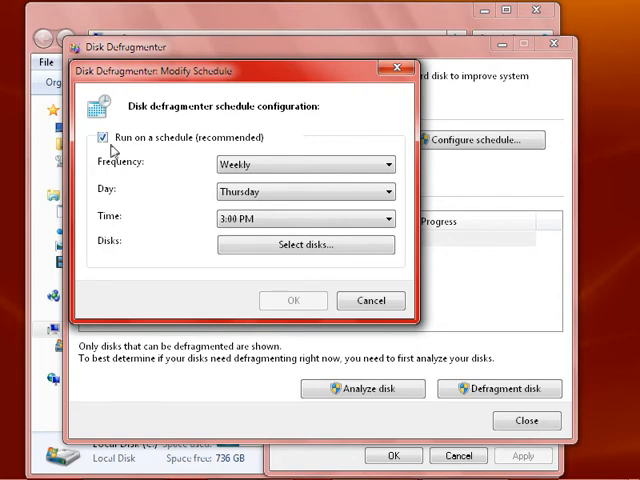
mouse_move(204, 256)
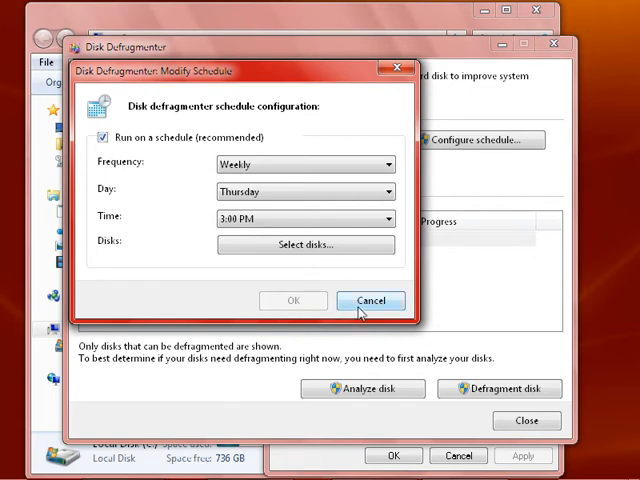
left_click(372, 300)
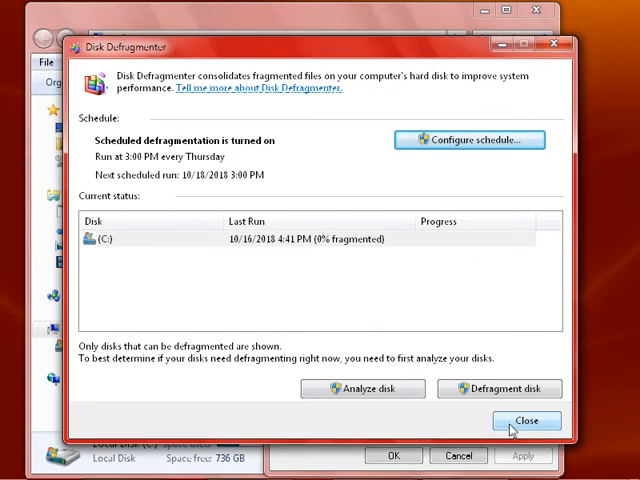
Step: Close Disk Defragmenter, the C: drive properties and the Computer window back to the desktop
left_click(526, 420)
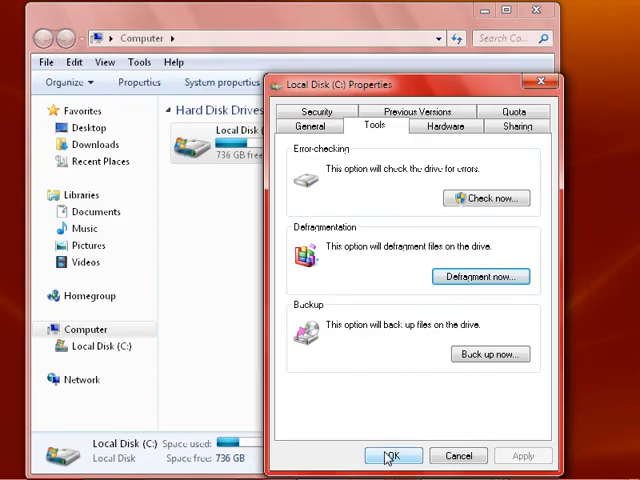
left_click(392, 456)
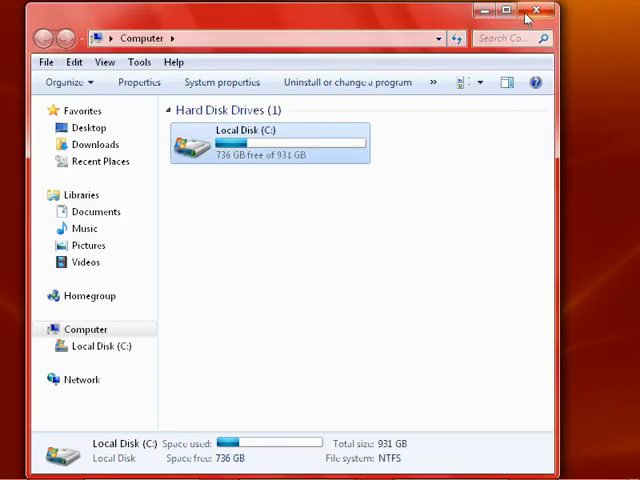
left_click(538, 12)
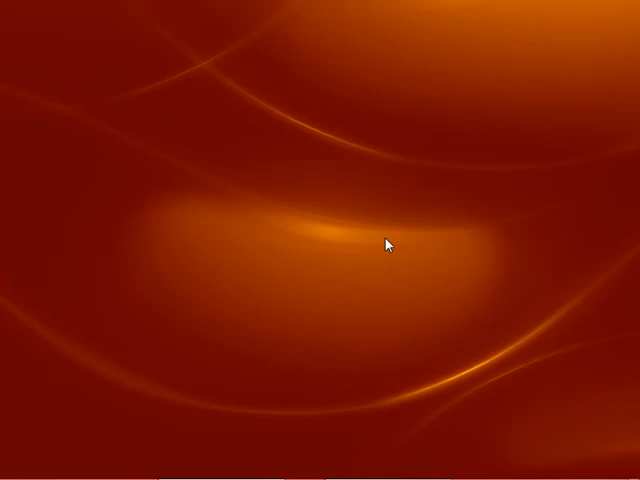